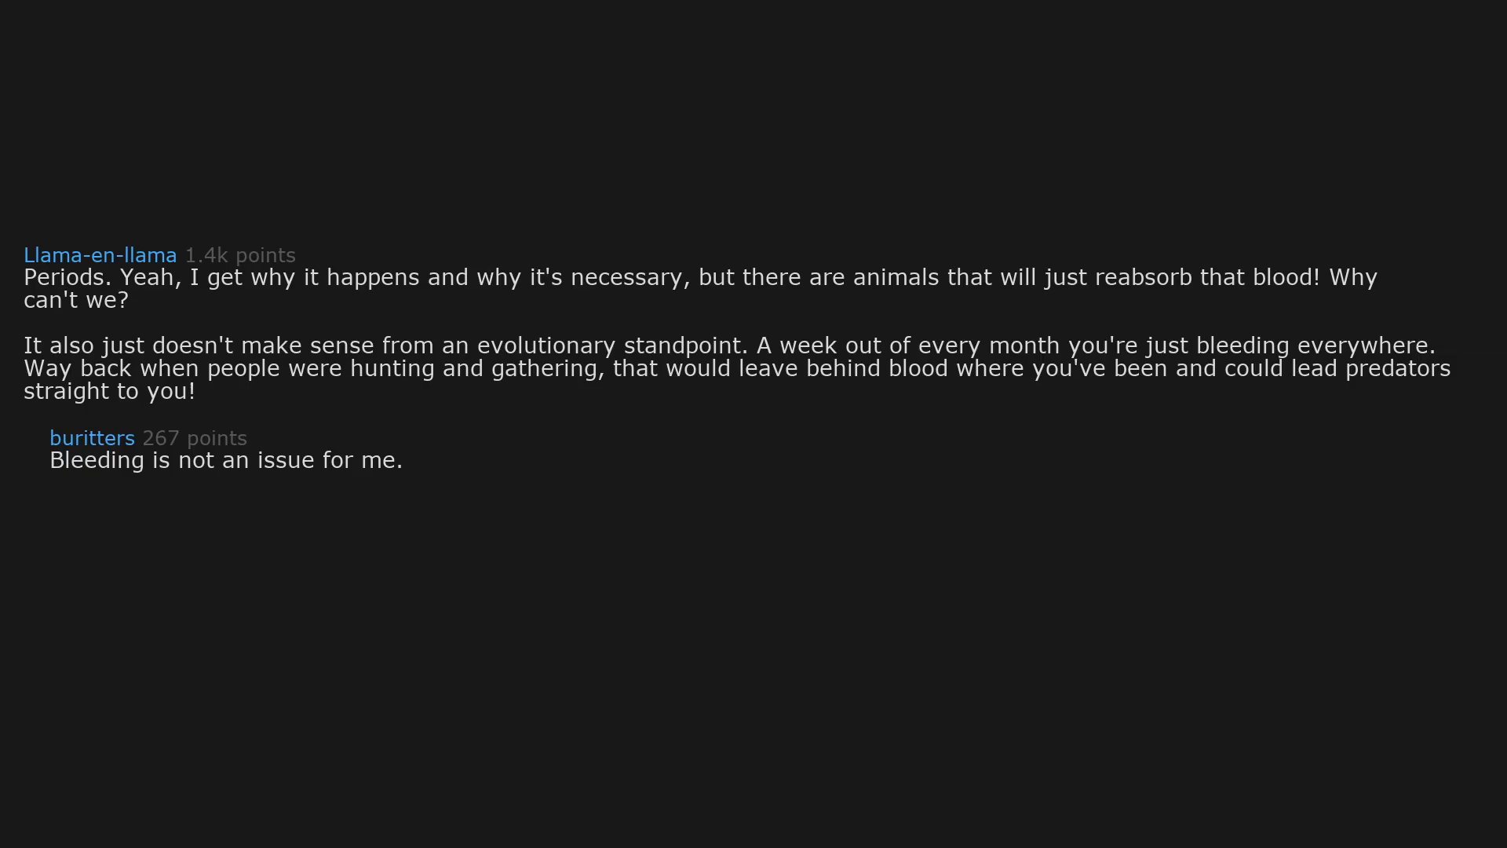
pyautogui.write('It’s the pain that comes with it.')
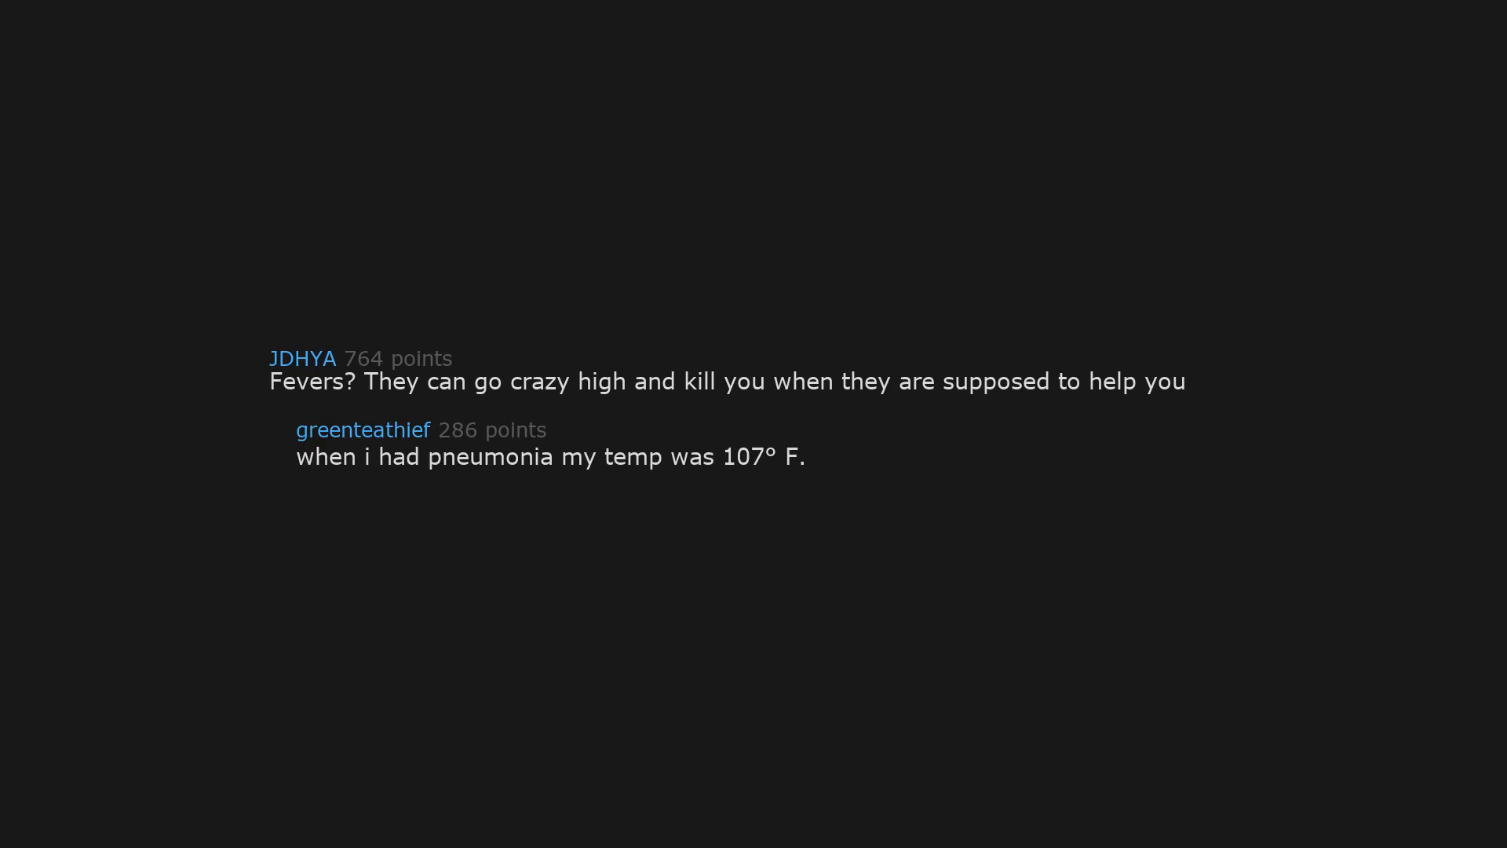
pyautogui.write('it sucked')
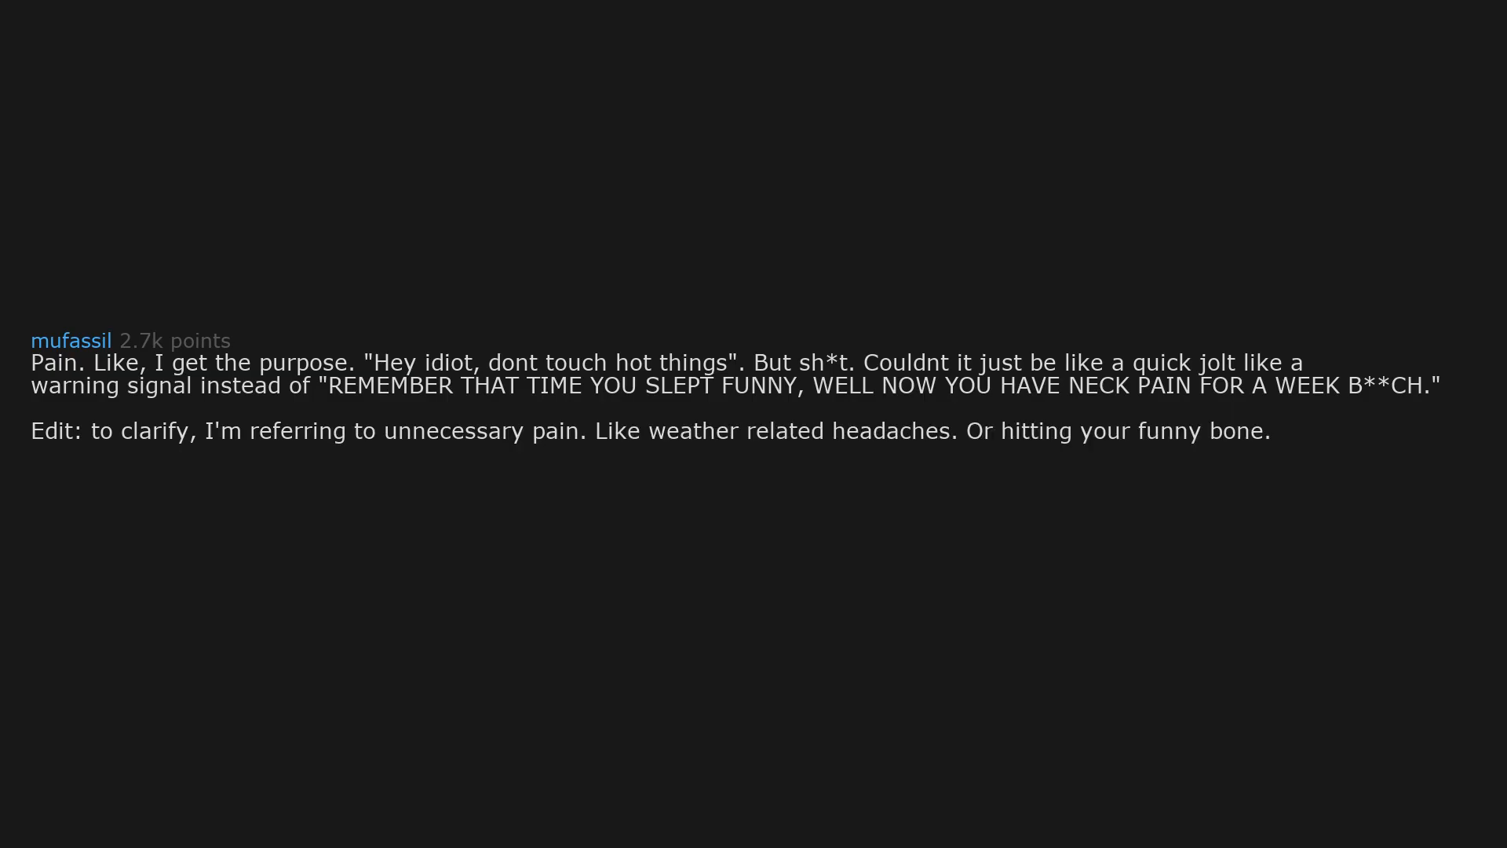
pyautogui.write('I fully understand the purpose of pain. I wish we could acknowledge it like "yes body,')
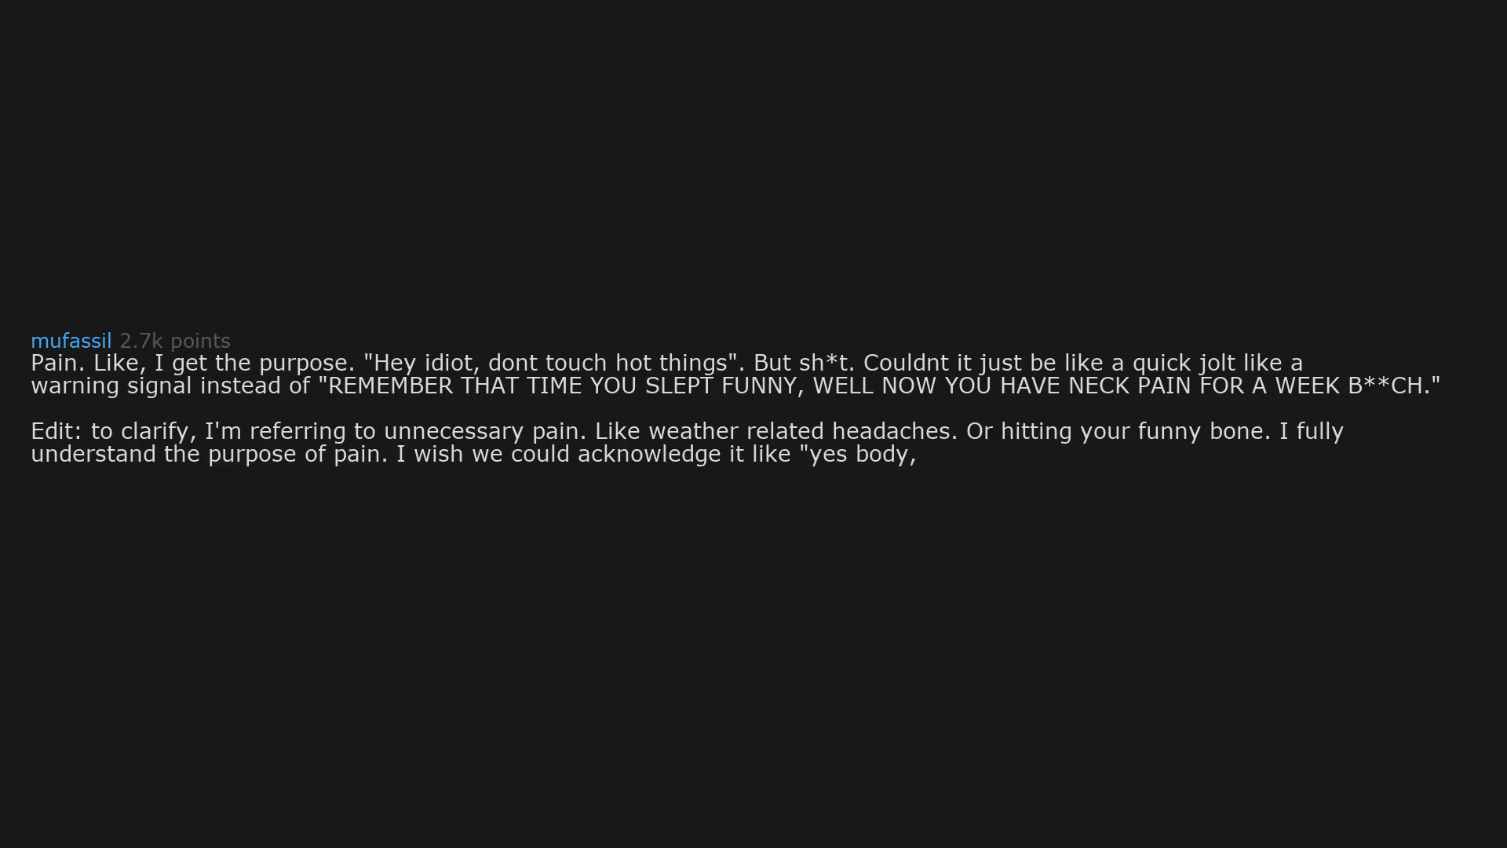
pyautogui.write('thanks for the warning. This one isn\'t serious."')
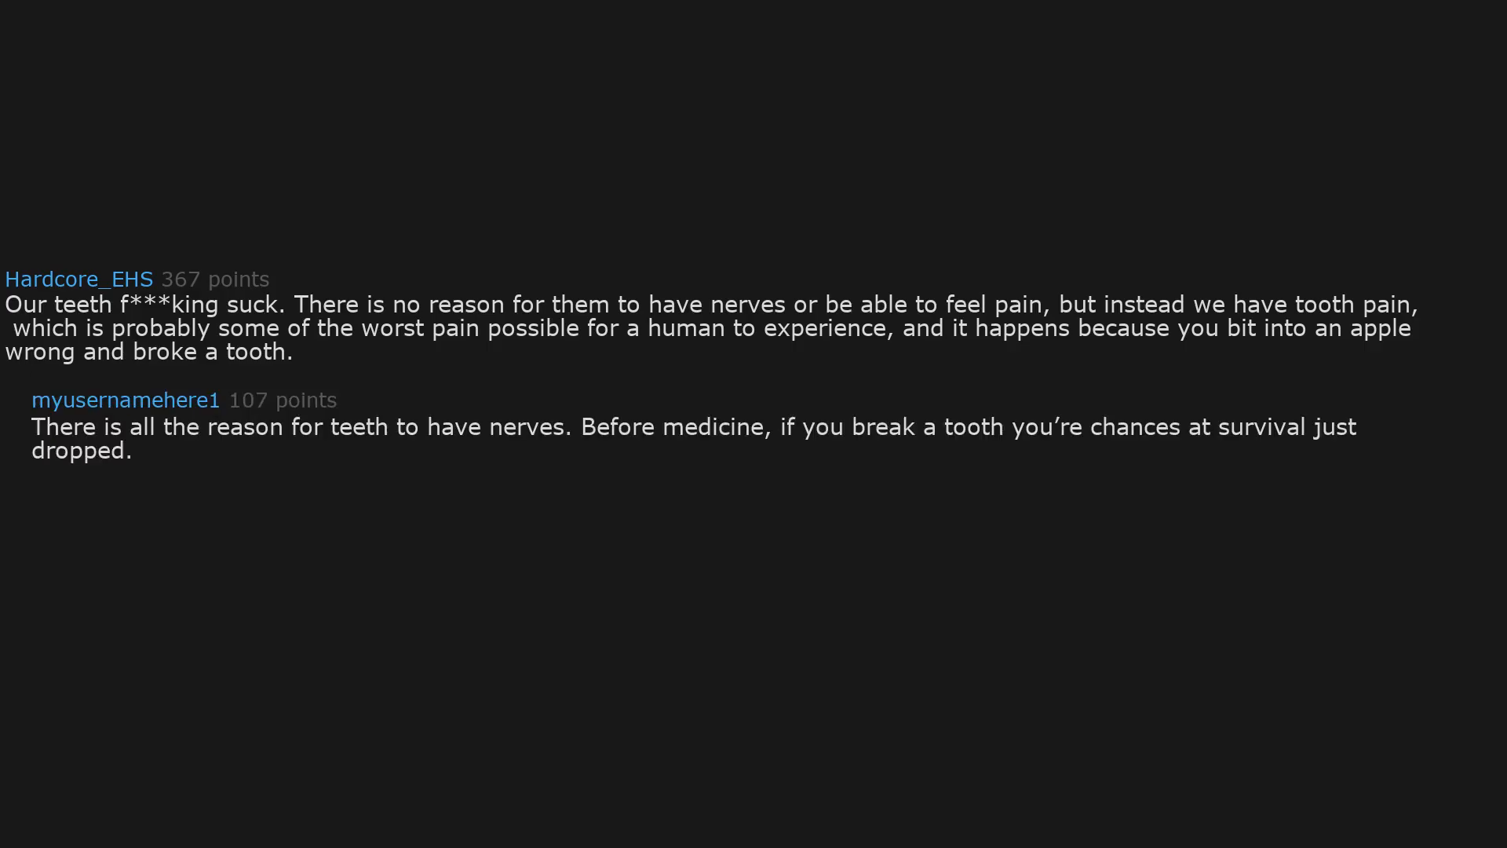
pyautogui.write("We're lucky to eat processed foods,")
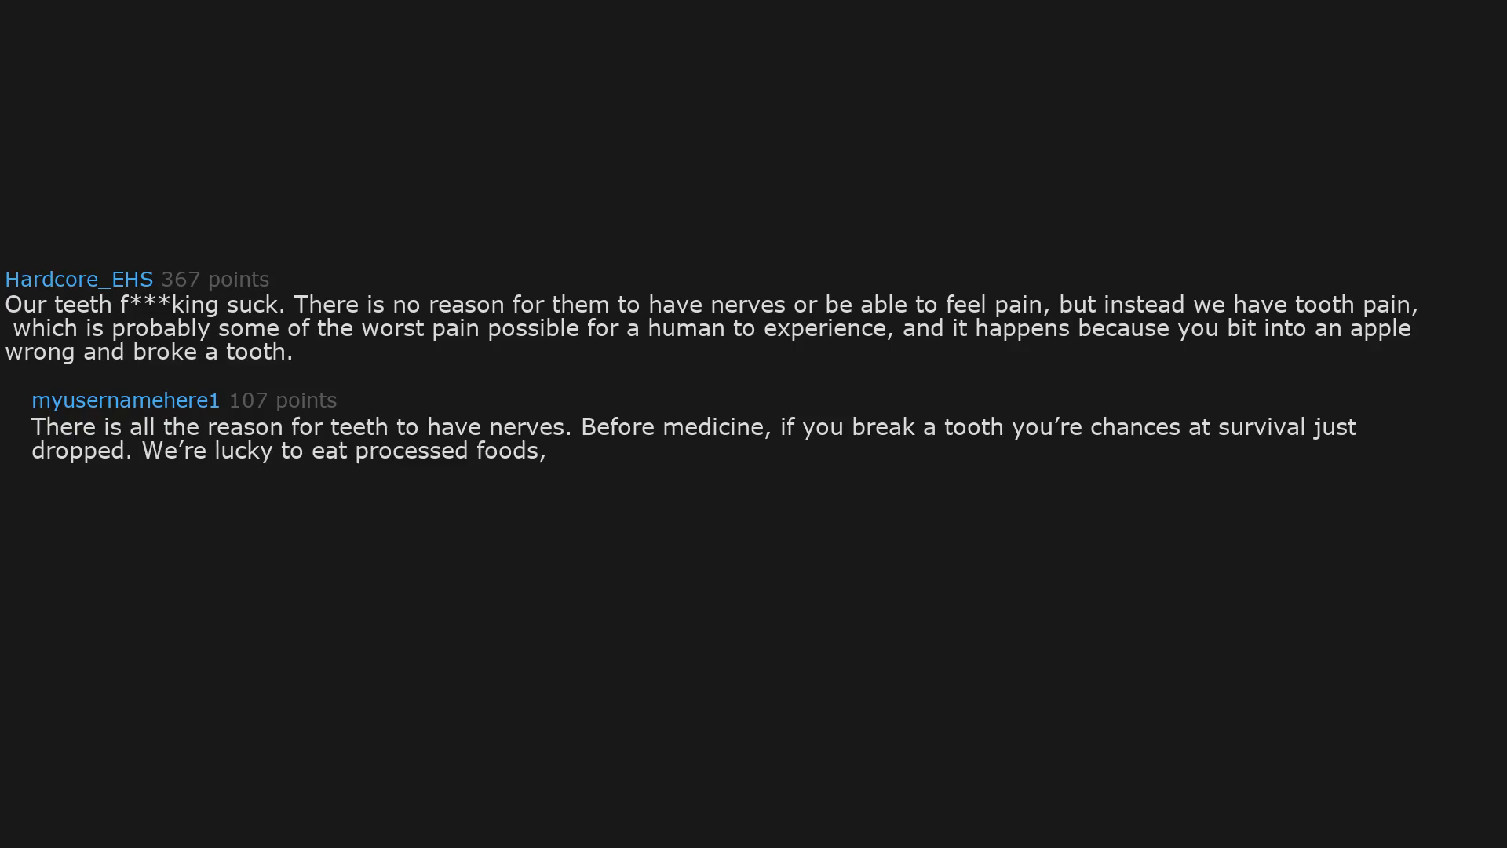
pyautogui.write('but our ancestors have navigate past sinew and bone.')
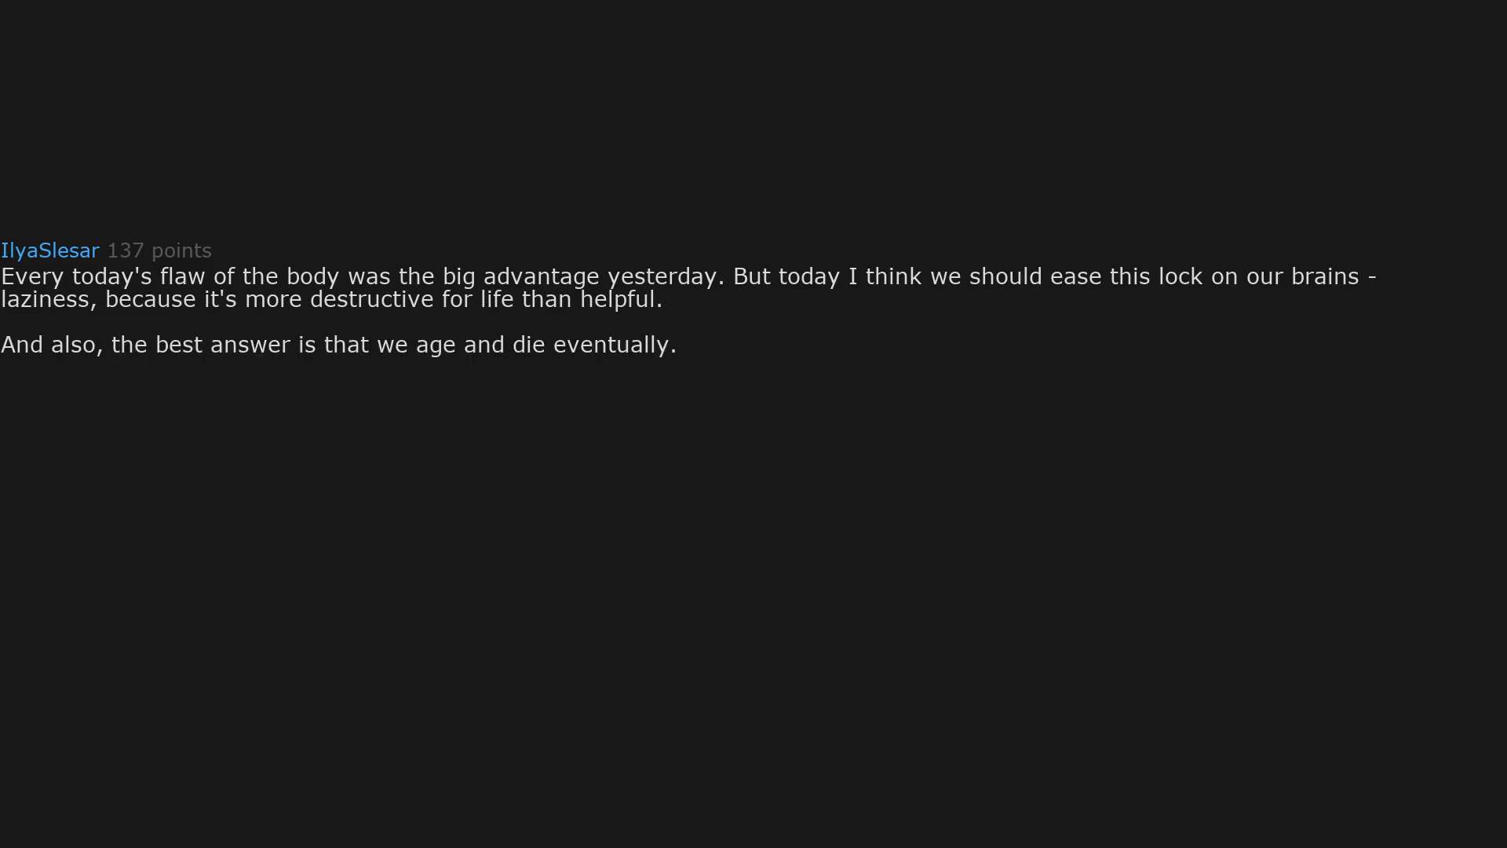
pyautogui.write('The biggest flaw.')
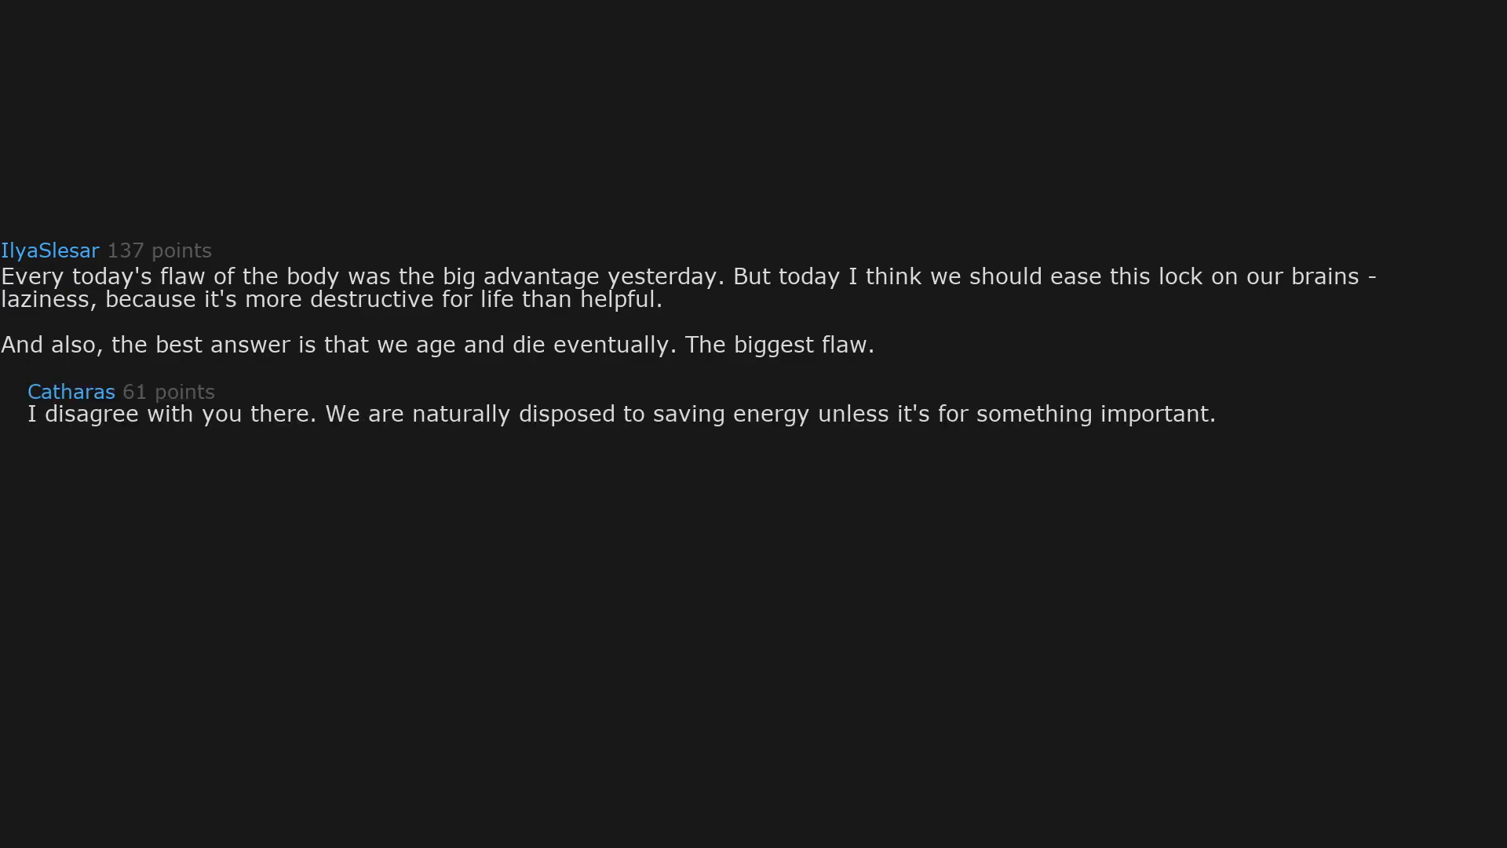
pyautogui.write('Wasting energy on unimportant things is bad for survival.')
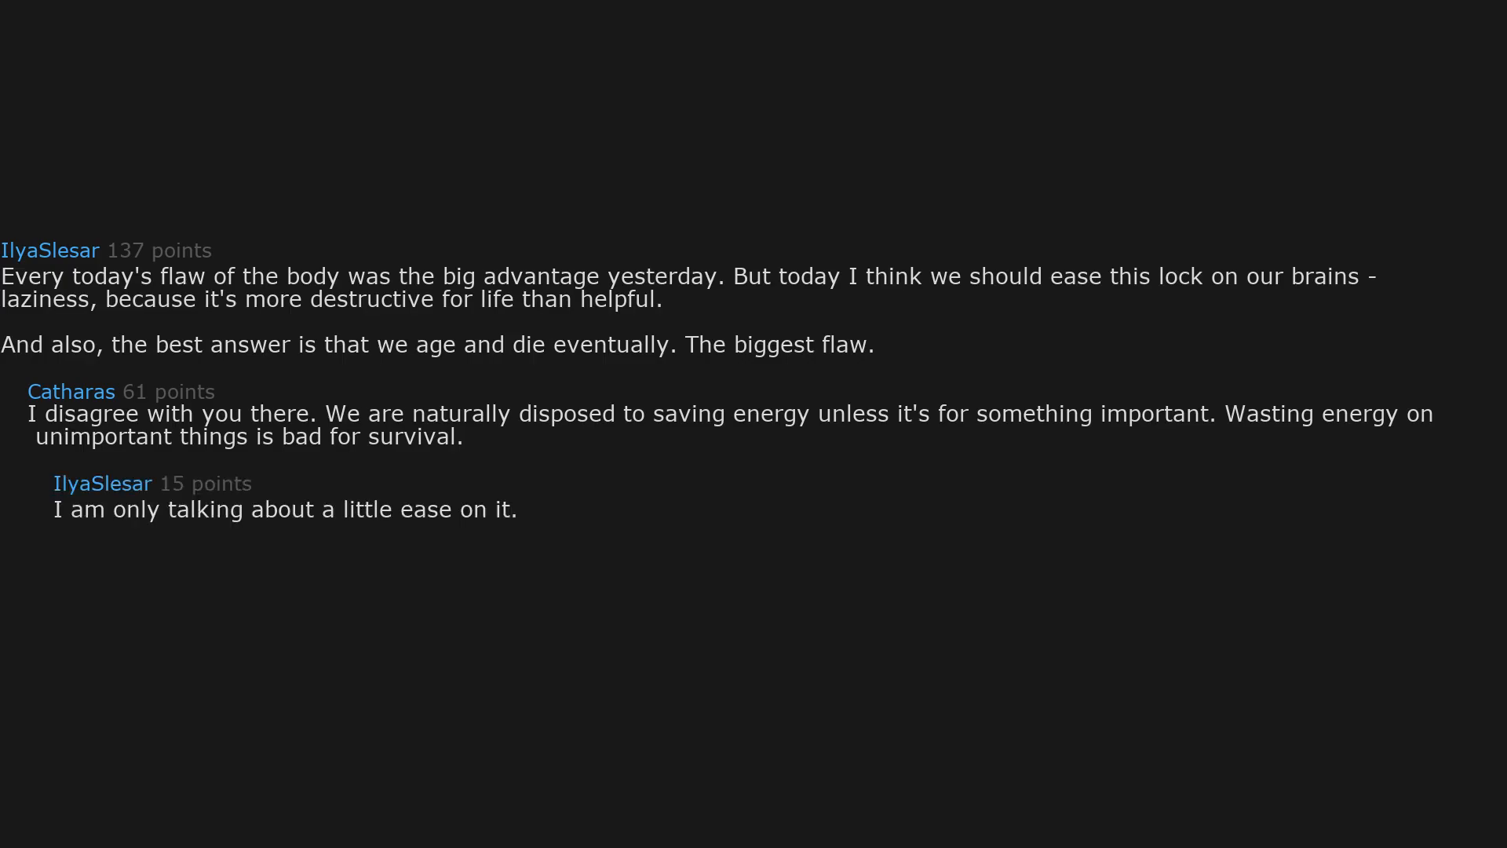
pyautogui.write("To remove some moments from life like when you don't want to do some mandatory stuff,")
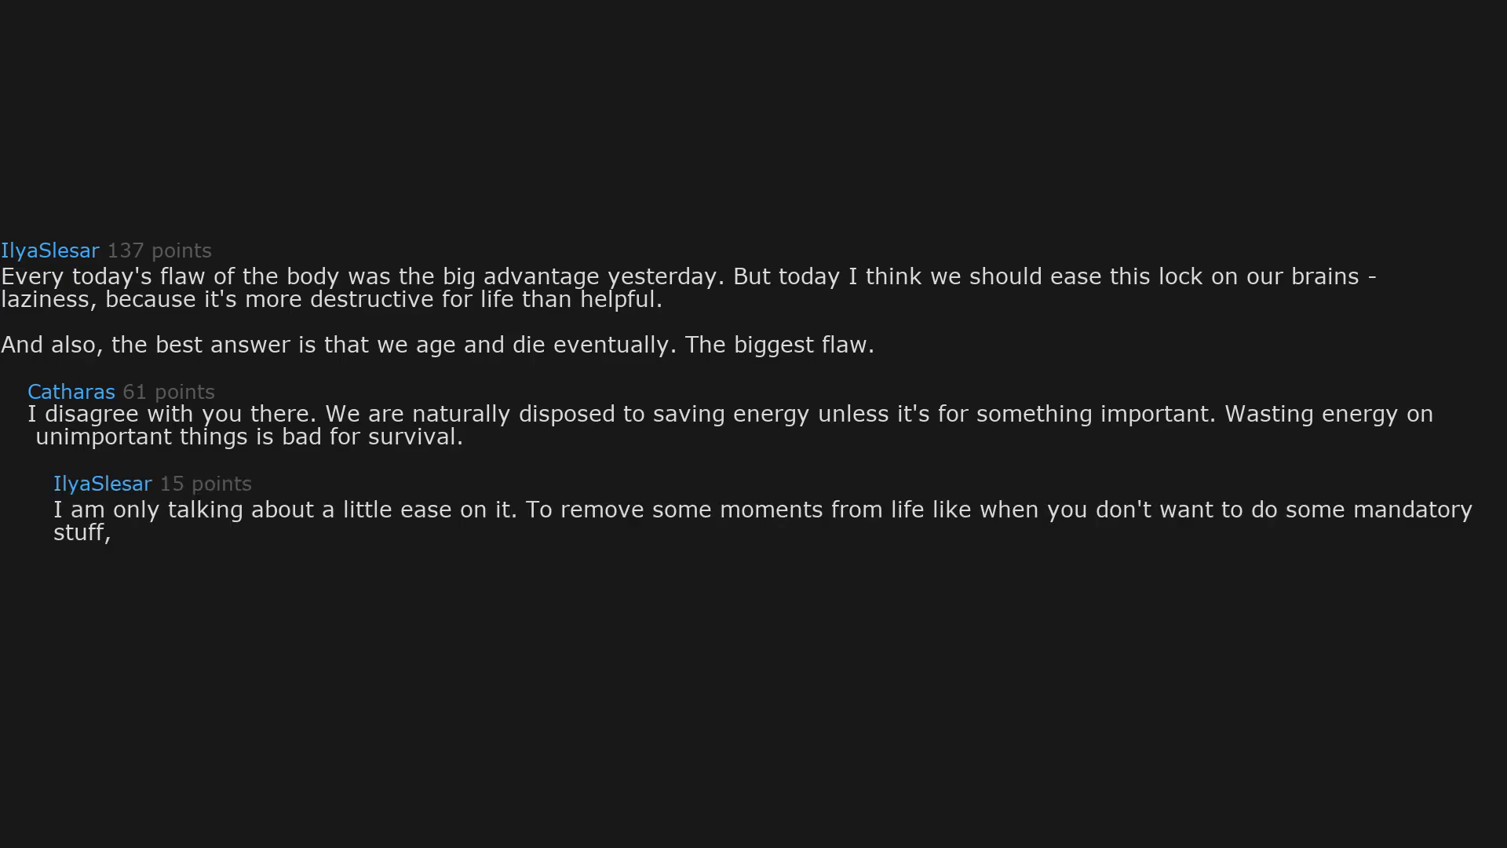
pyautogui.write('like standing up from bed or working.')
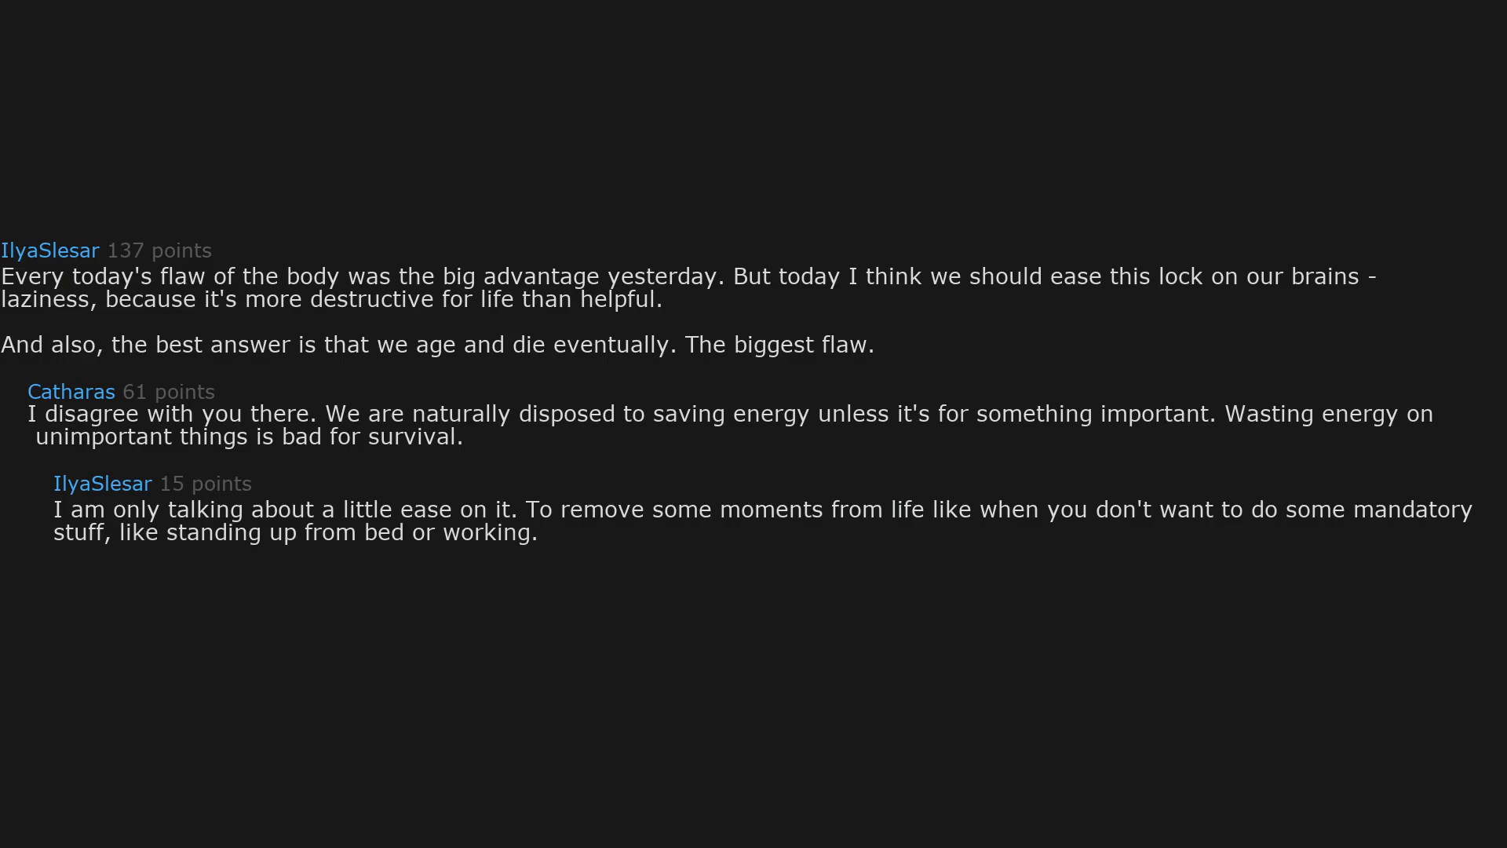
pyautogui.write("And I have seen many lives literally destroyed just because people don't want to study and work,")
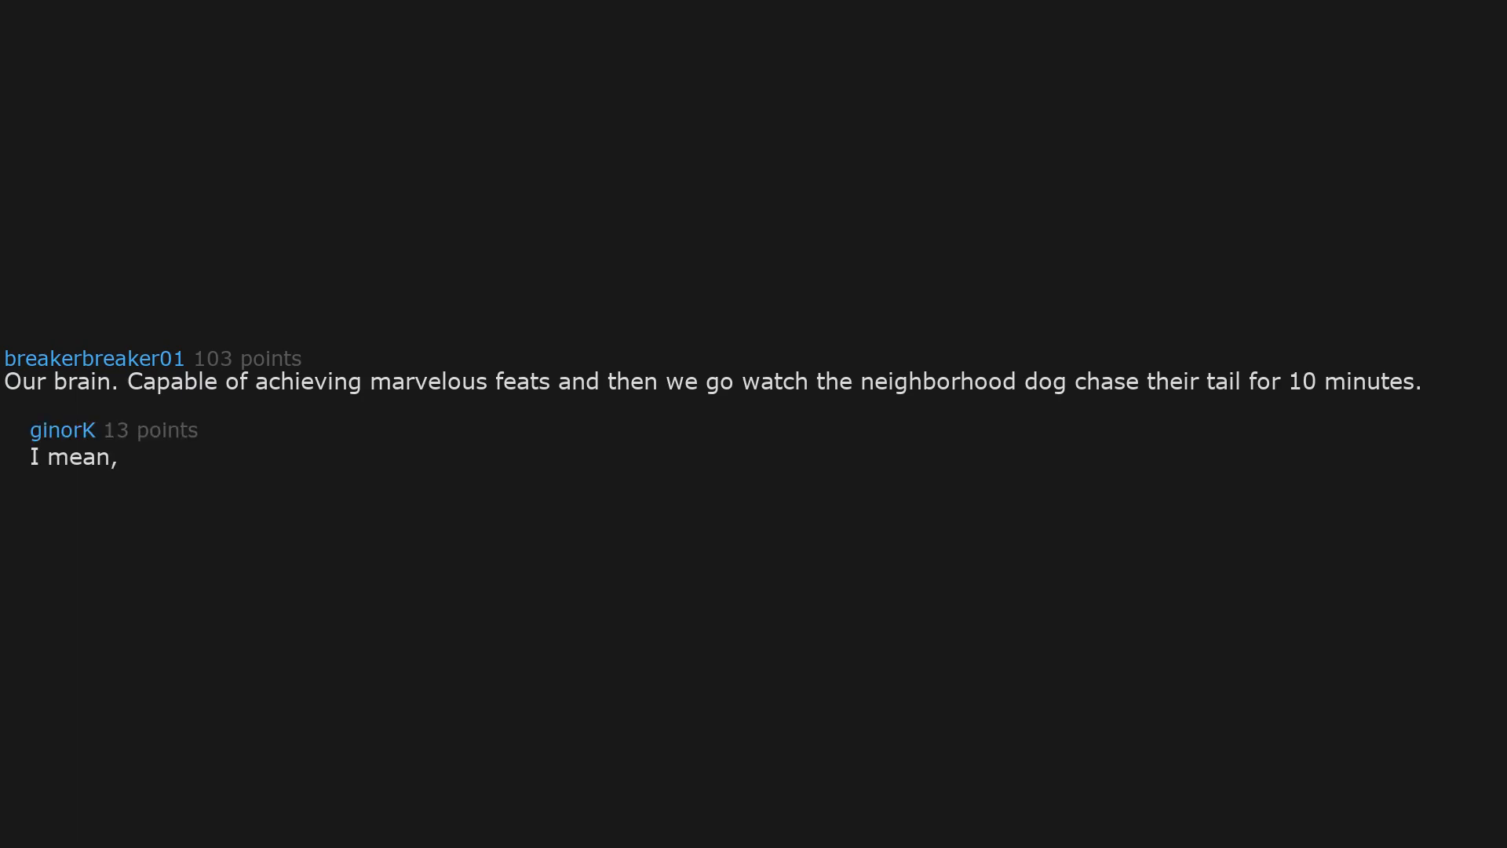
pyautogui.write("as long as we're not the ones chasing our tails?")
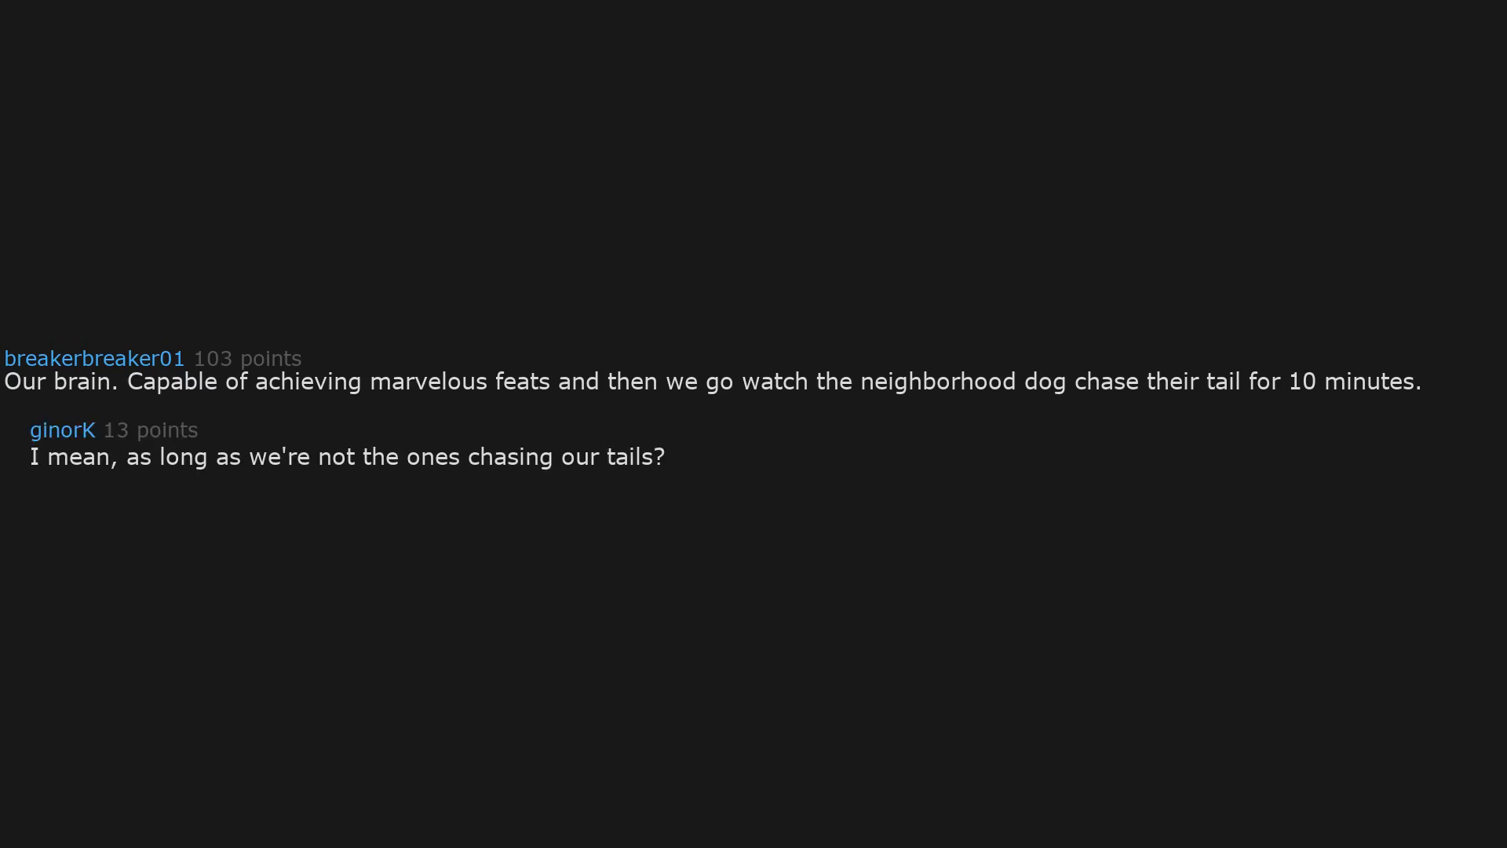